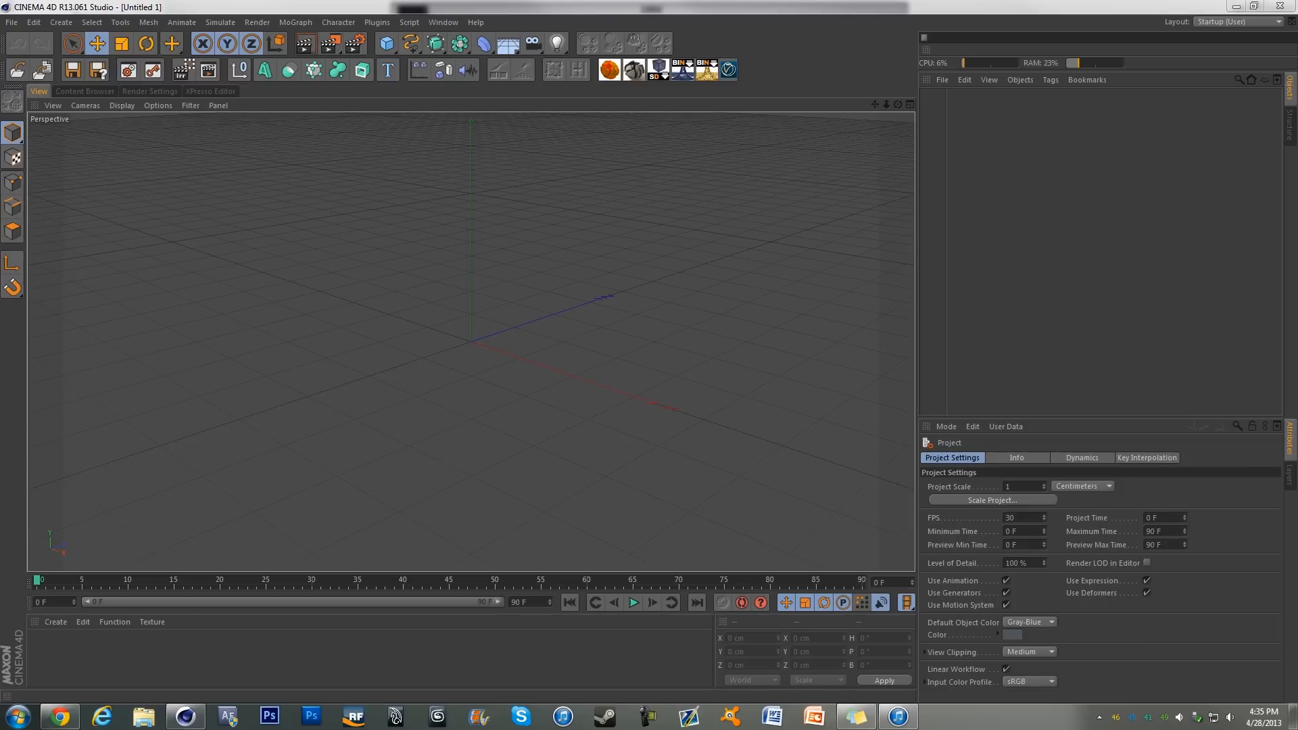
mouse_move(761, 184)
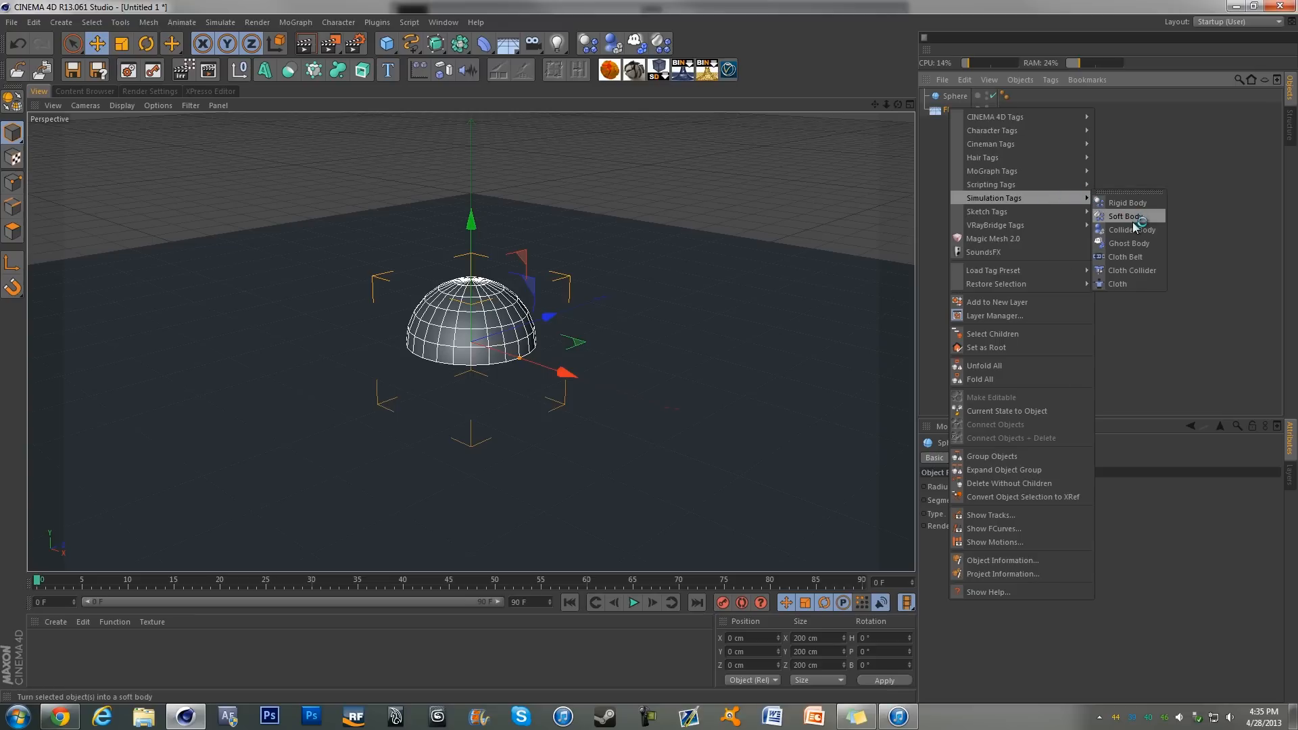
Add a Soft Body dynamics tag to the Sphere and lift it to about 594 cm above the floor.
click(1131, 229)
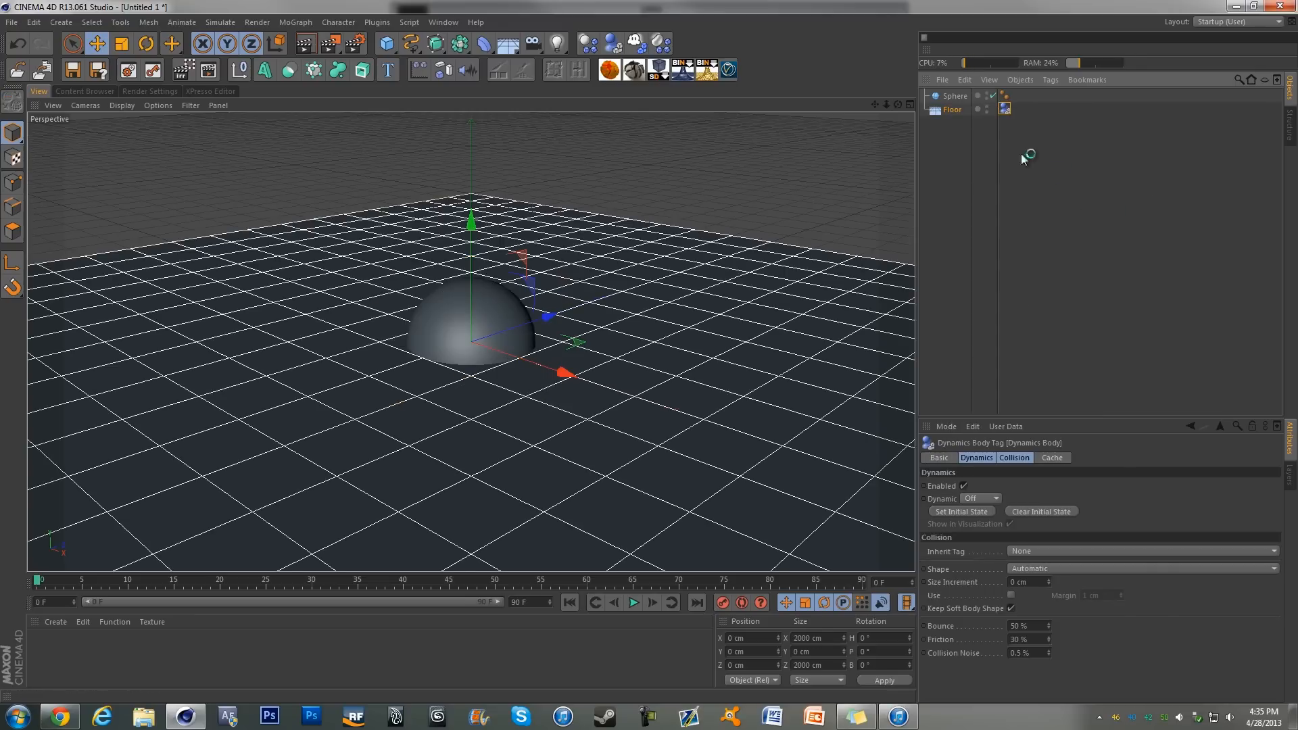
click(955, 96)
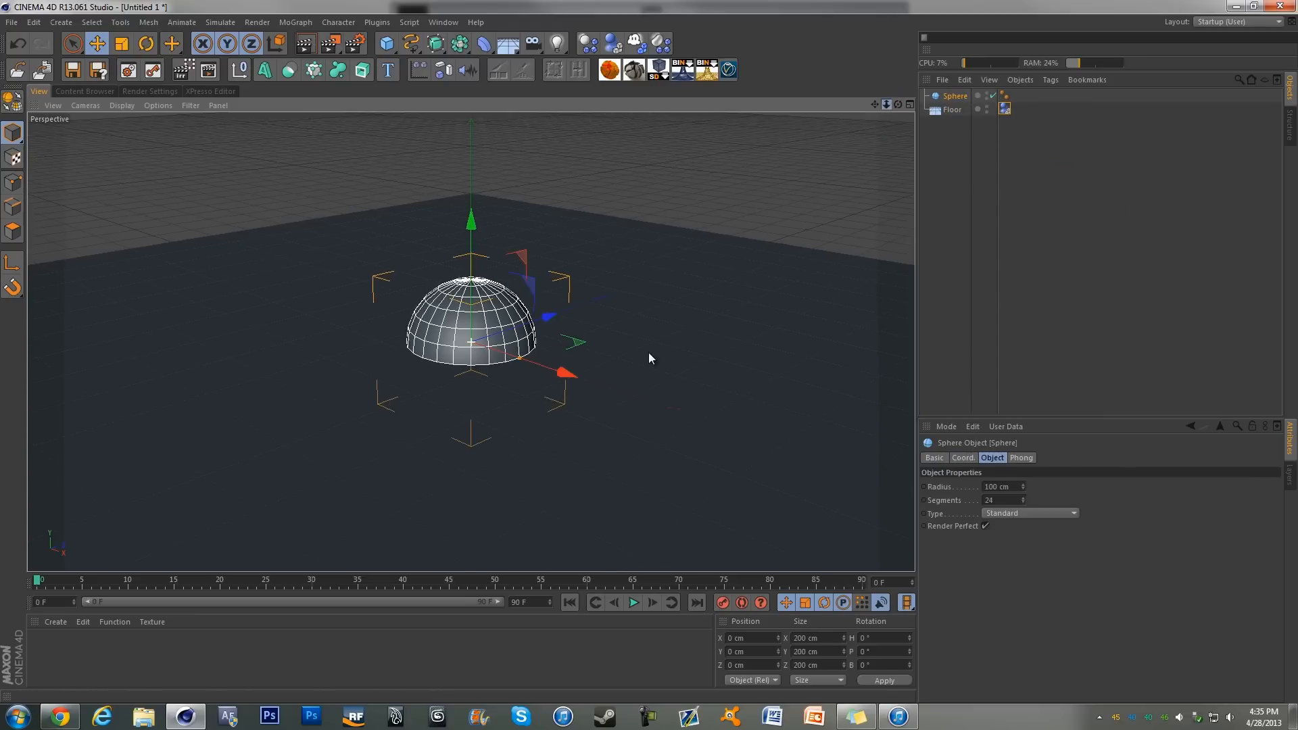
drag(471, 219, 471, 207)
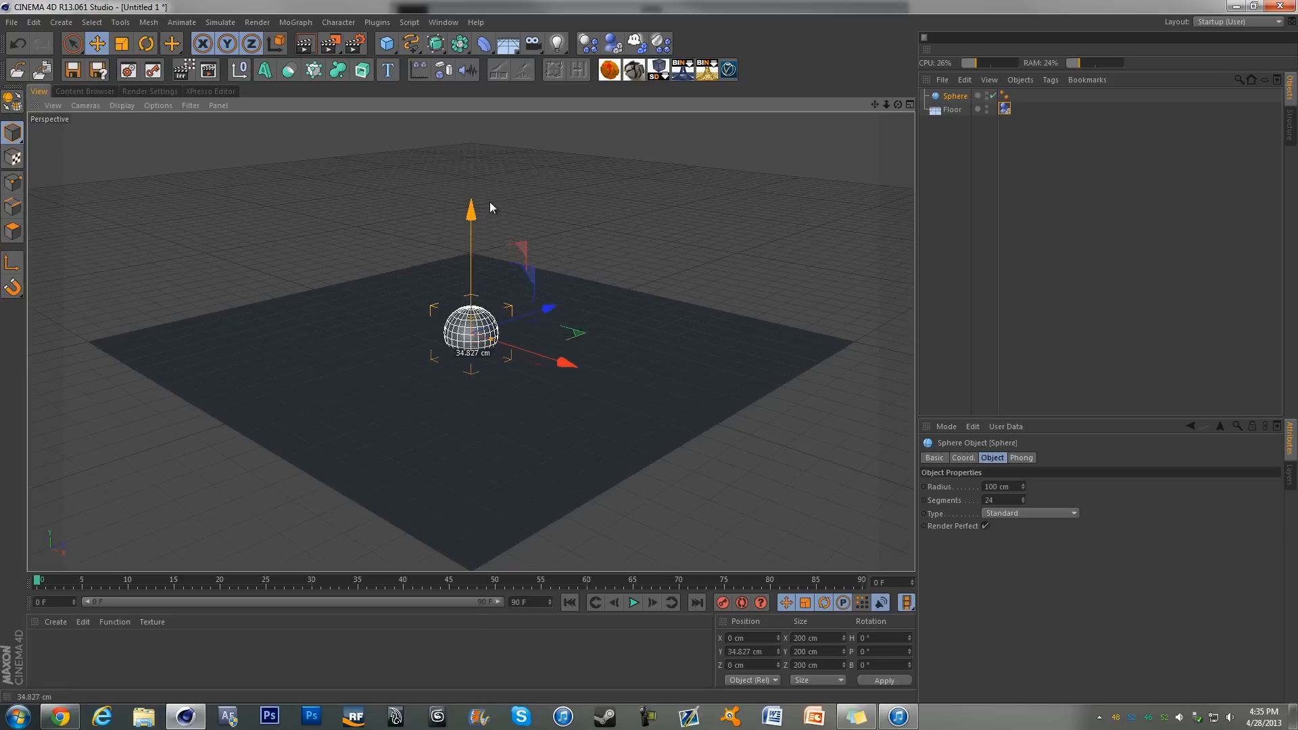
drag(471, 206, 470, 116)
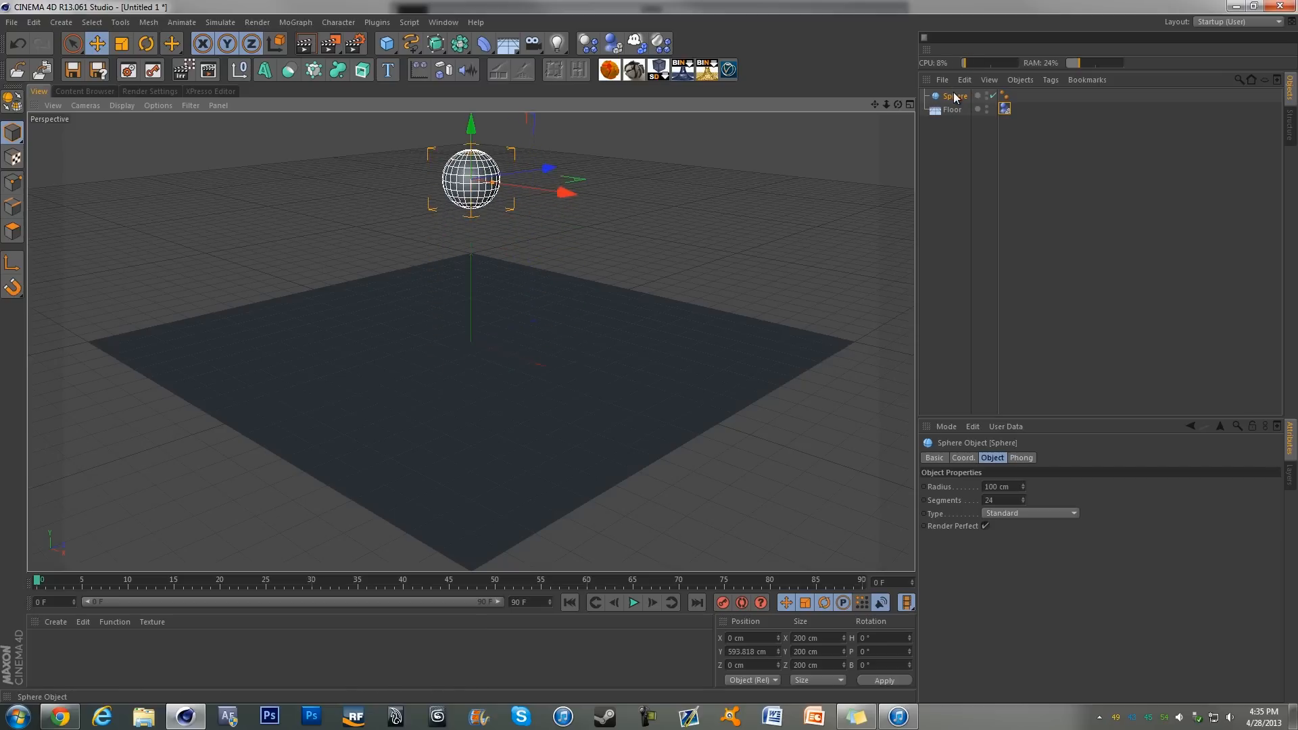
right_click(953, 97)
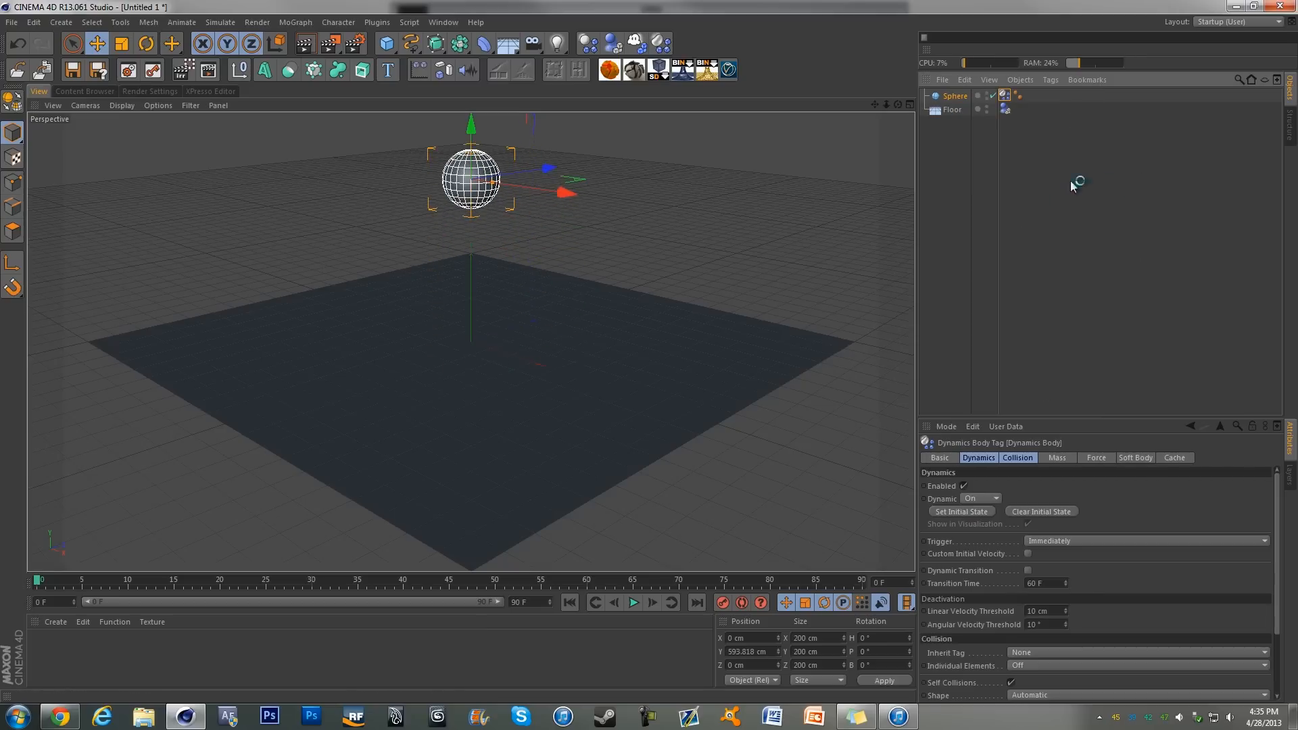
Play the simulation to watch the sphere fall, then scrub back through the drop frames.
click(633, 603)
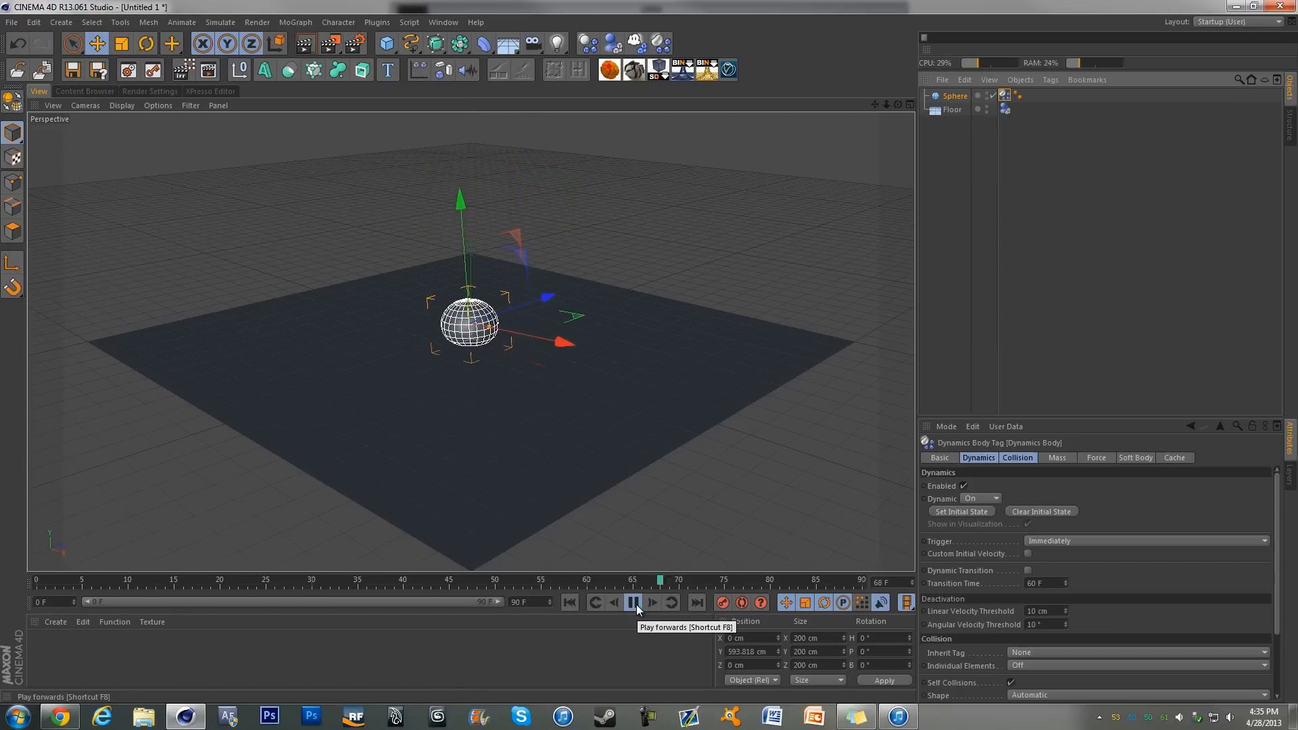
click(633, 604)
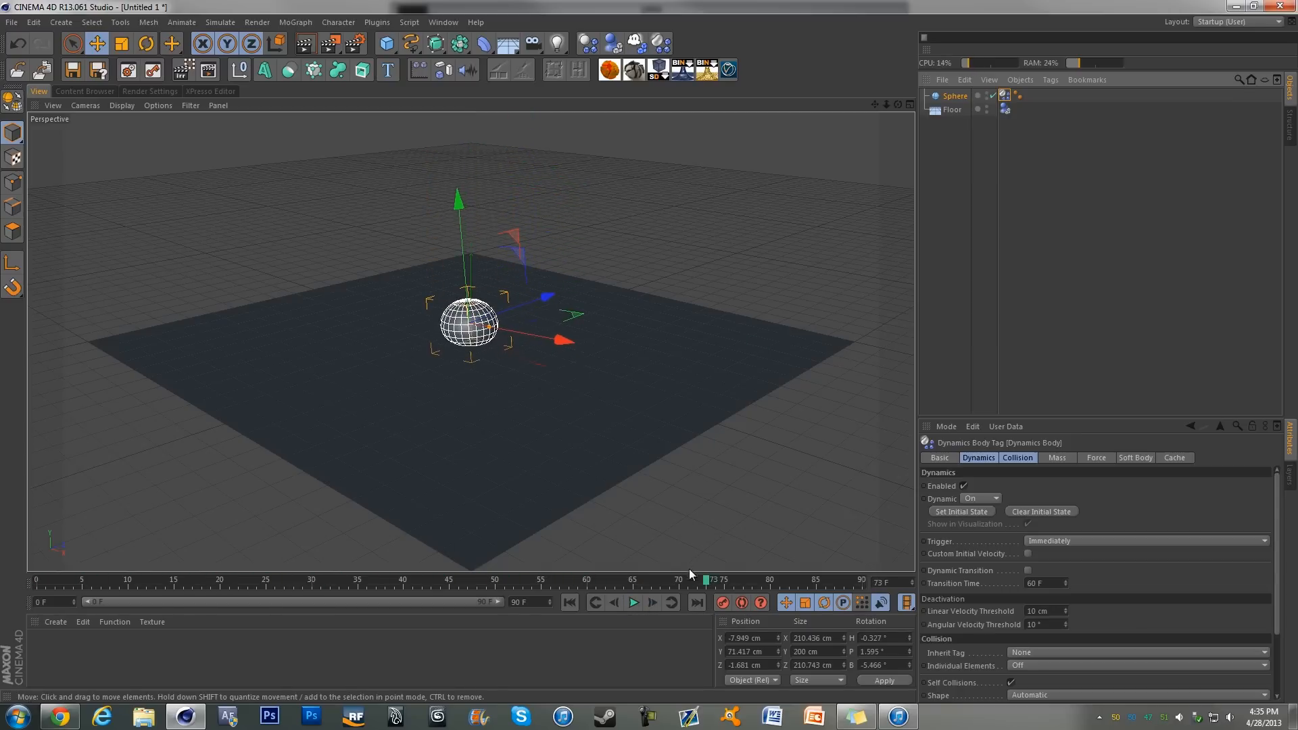
drag(708, 580, 433, 580)
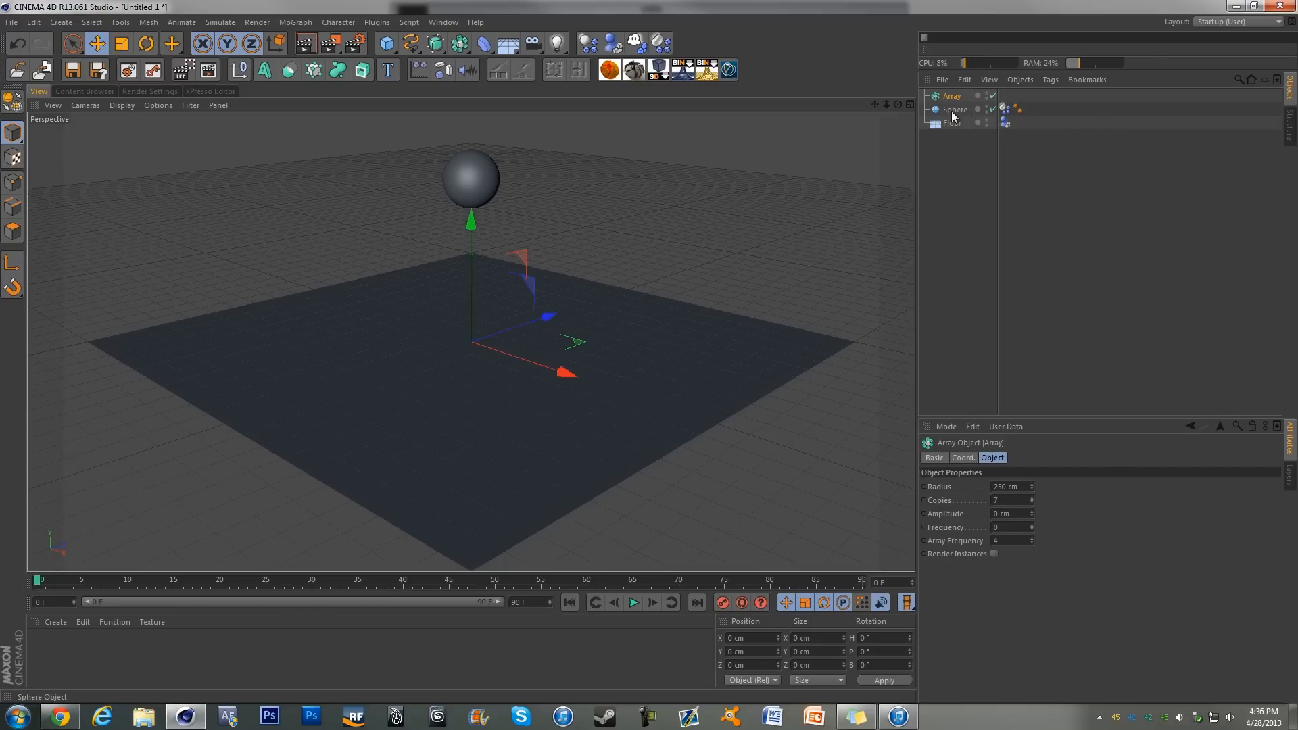
Nest the Sphere under the Array with 333 cm radius, raise the ring of seven spheres and play.
click(951, 96)
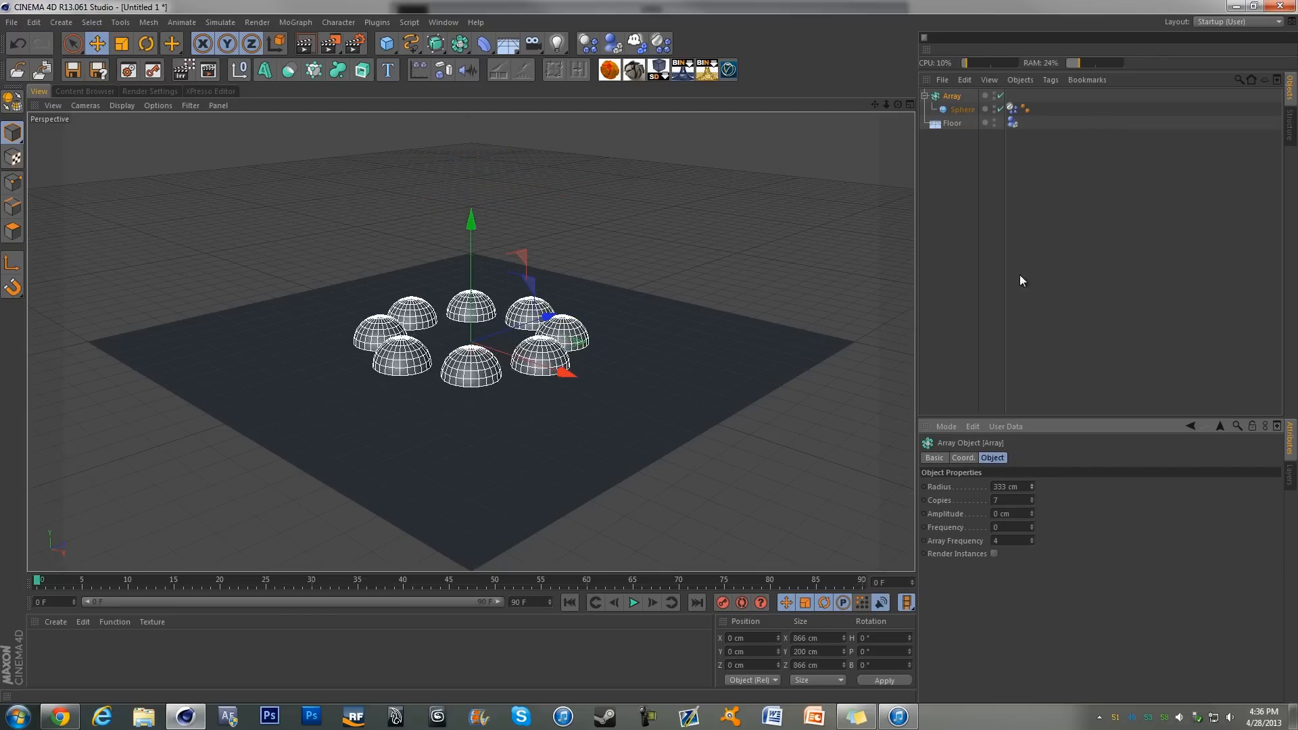
drag(471, 219, 471, 121)
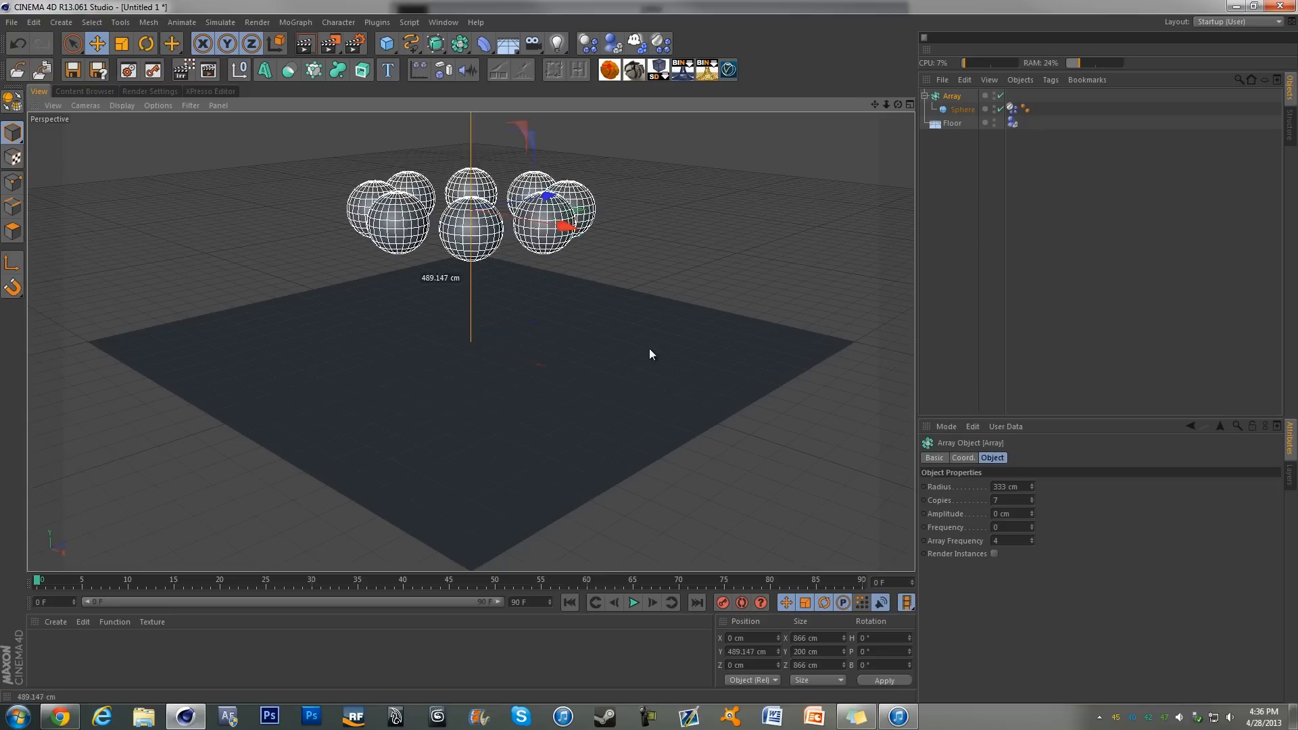
click(633, 603)
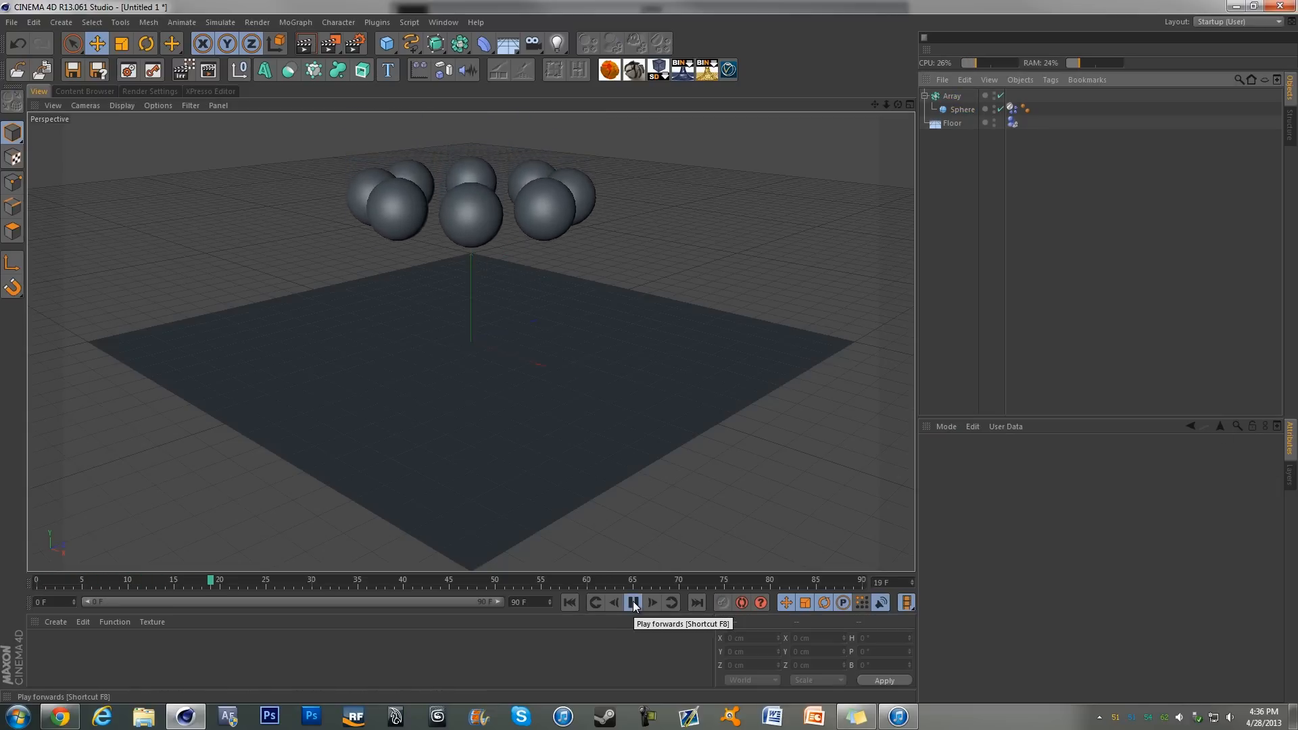
click(633, 603)
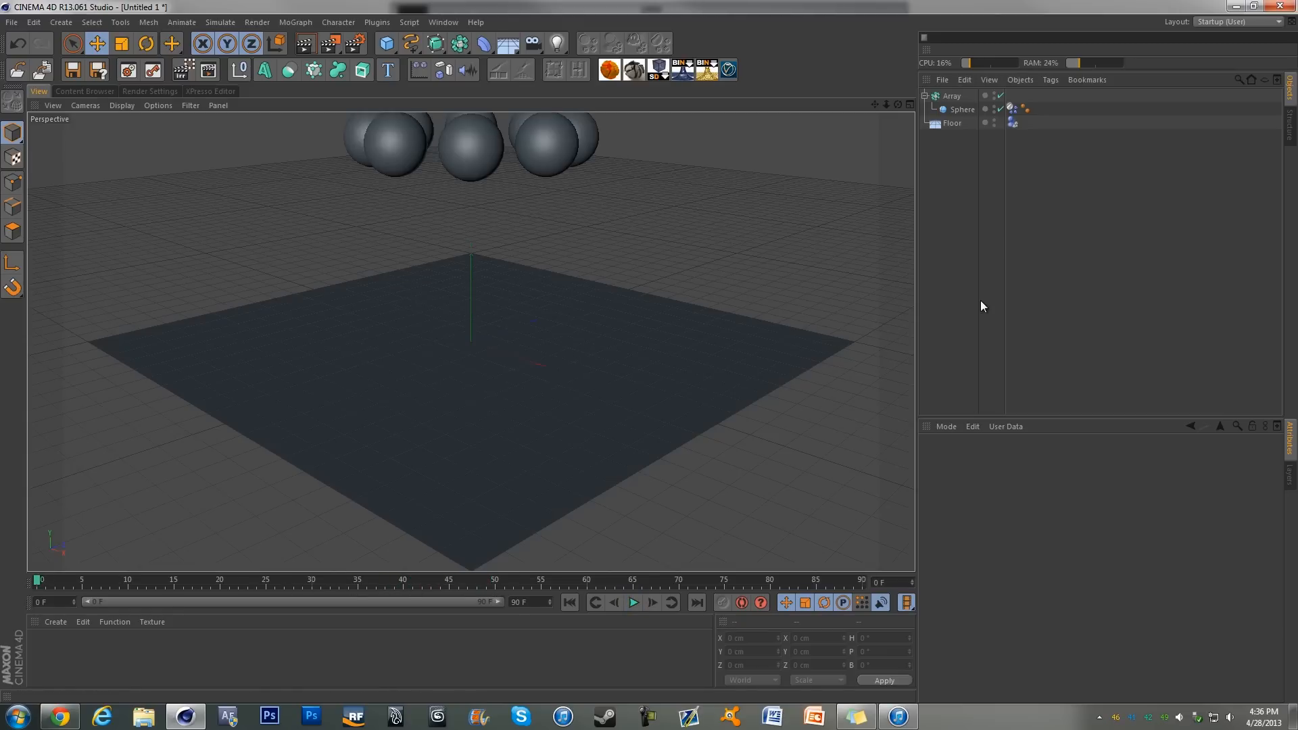
mouse_move(1066, 221)
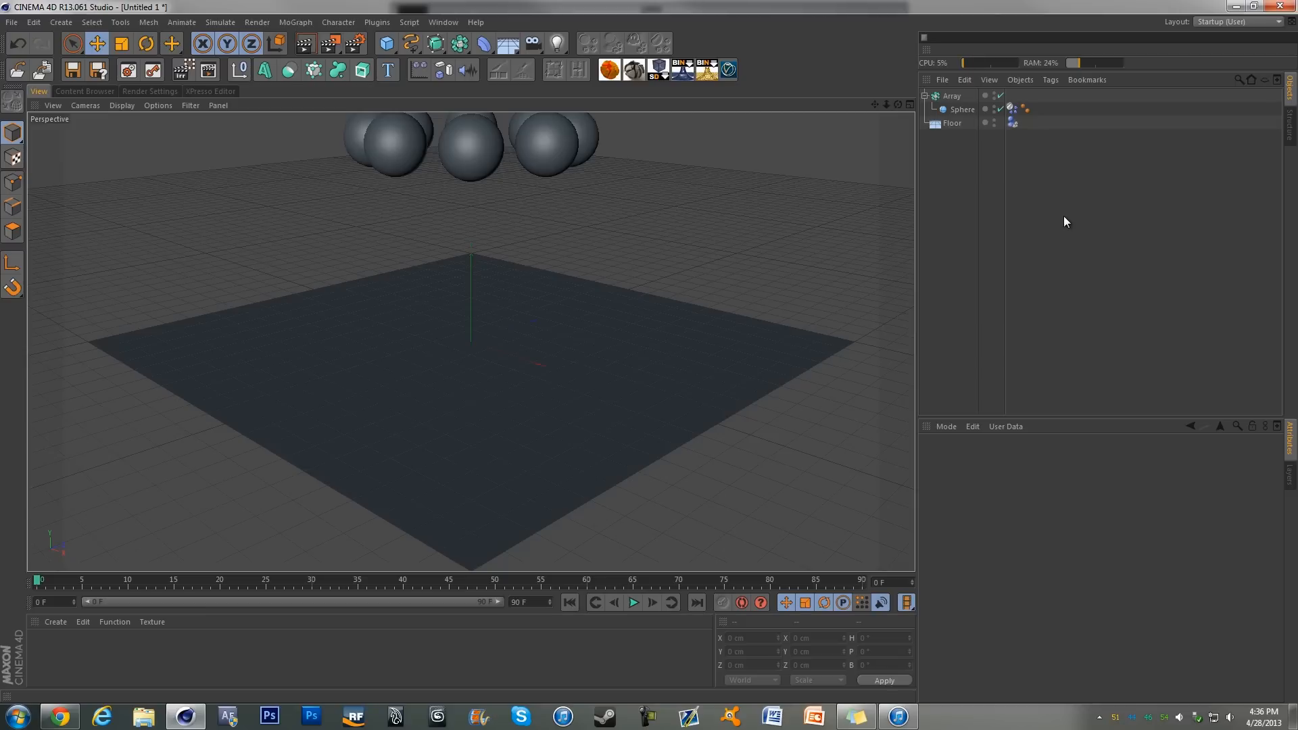
Show the Sphere's Dynamics Body tag settings with dynamics enabled and set to On.
right_click(963, 109)
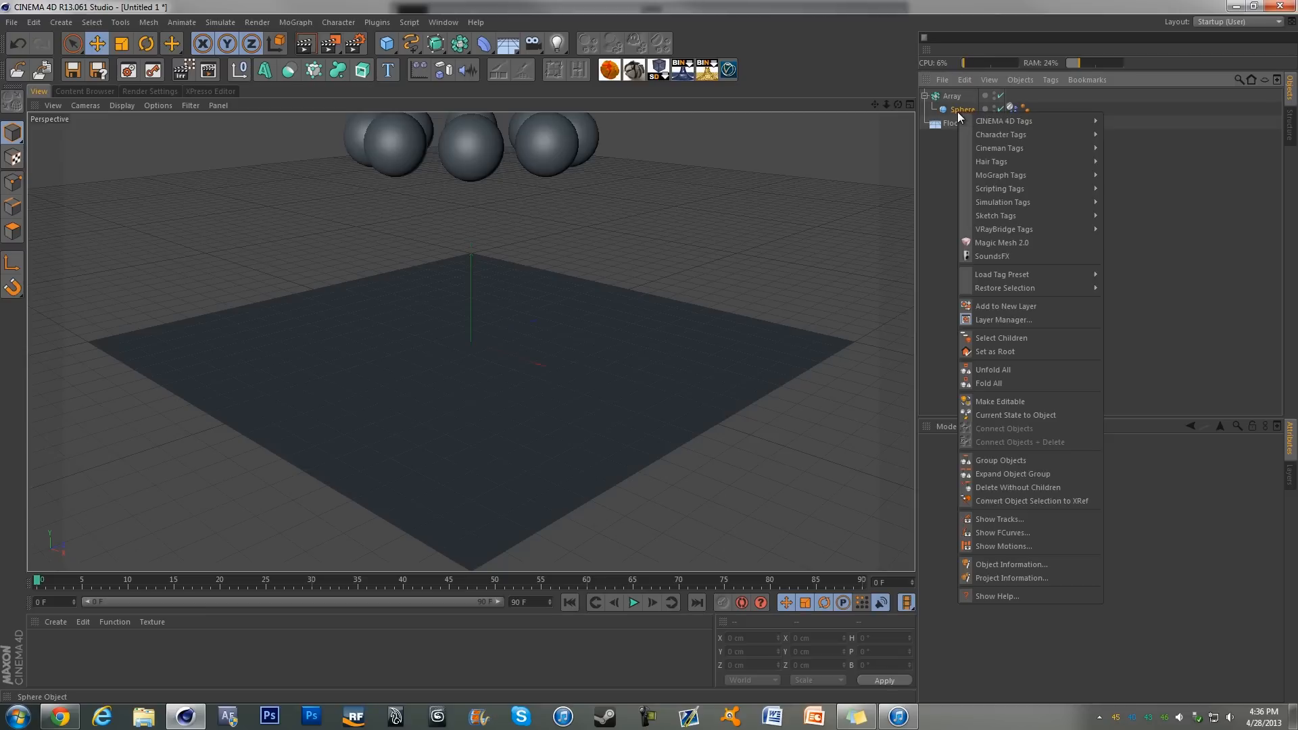
mouse_move(1027, 174)
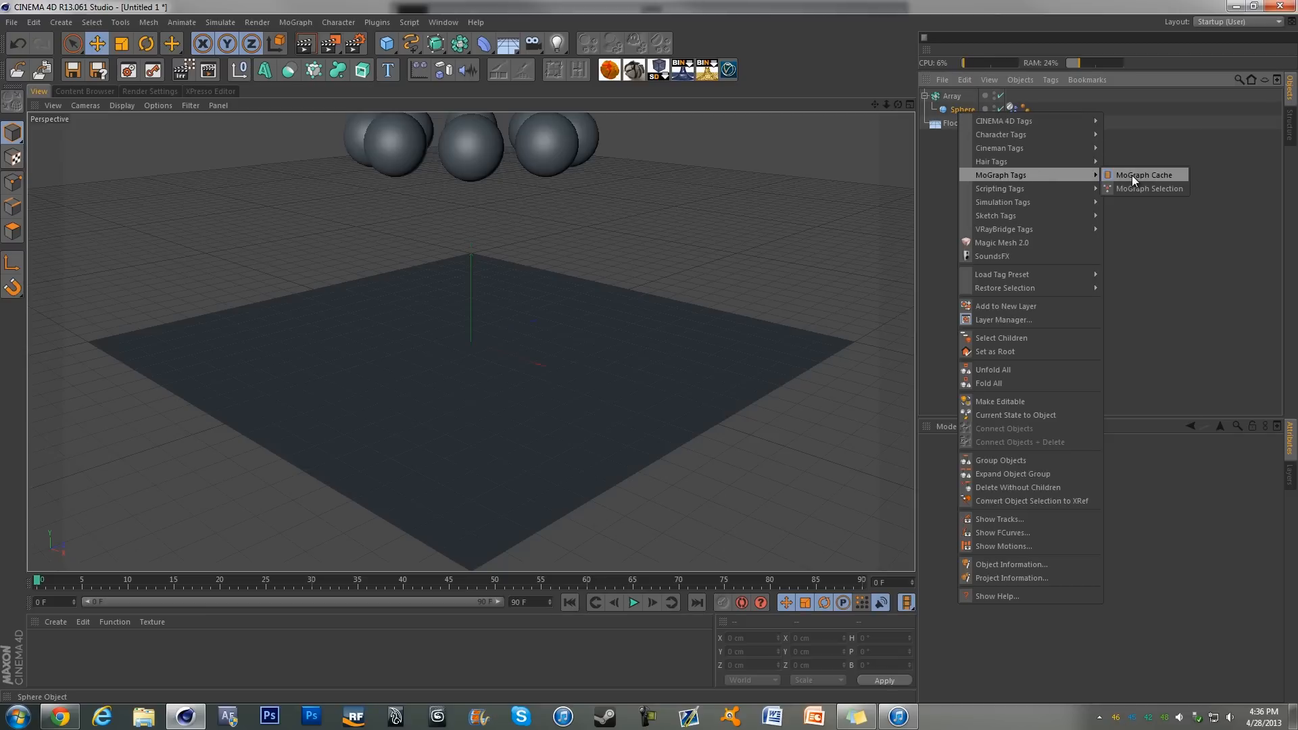
click(1149, 175)
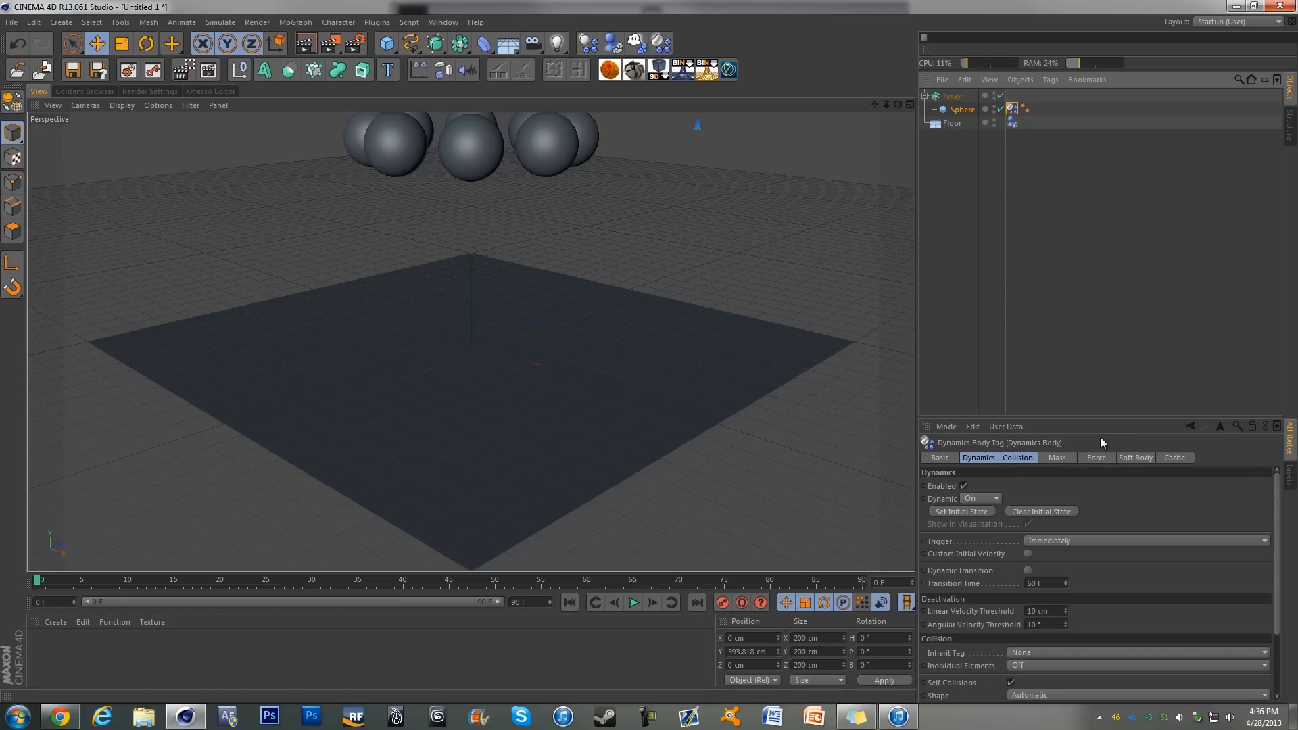
Bake the spheres' dynamics to a ~9.65 MB cache and return the timeline to frame 0.
click(1174, 458)
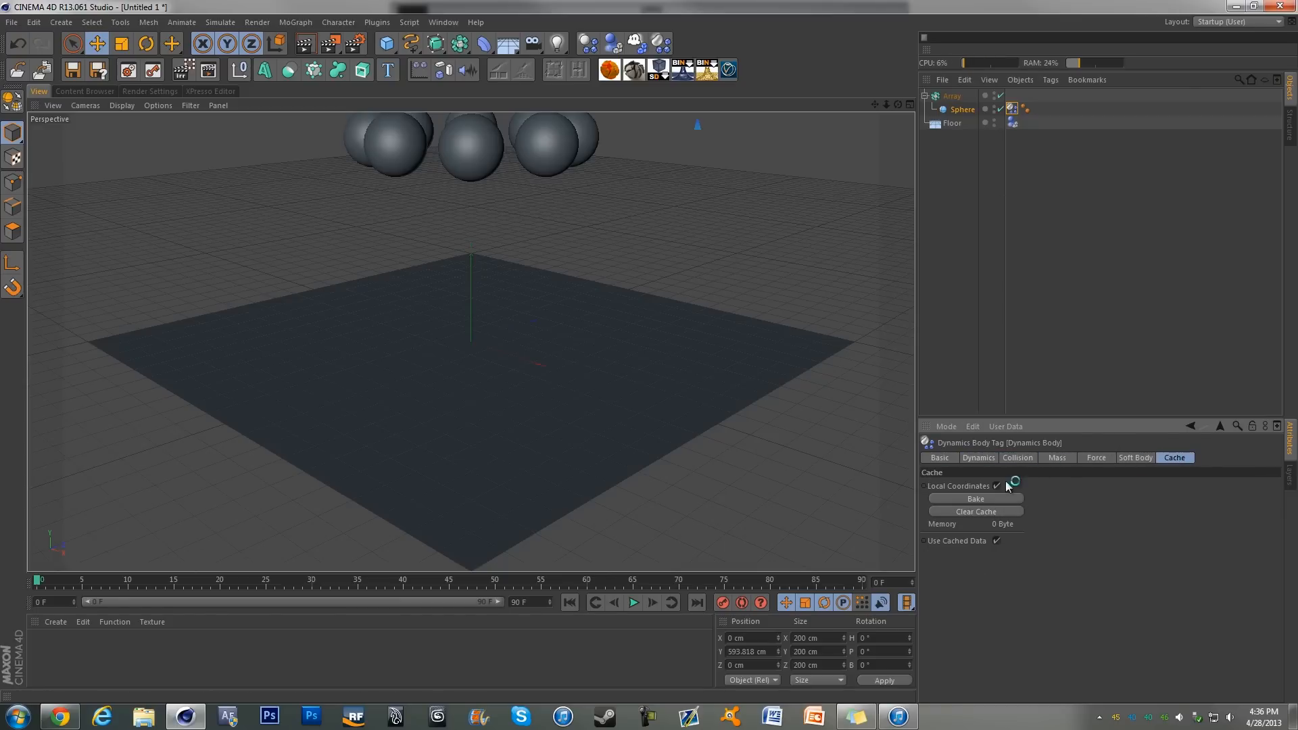
click(977, 497)
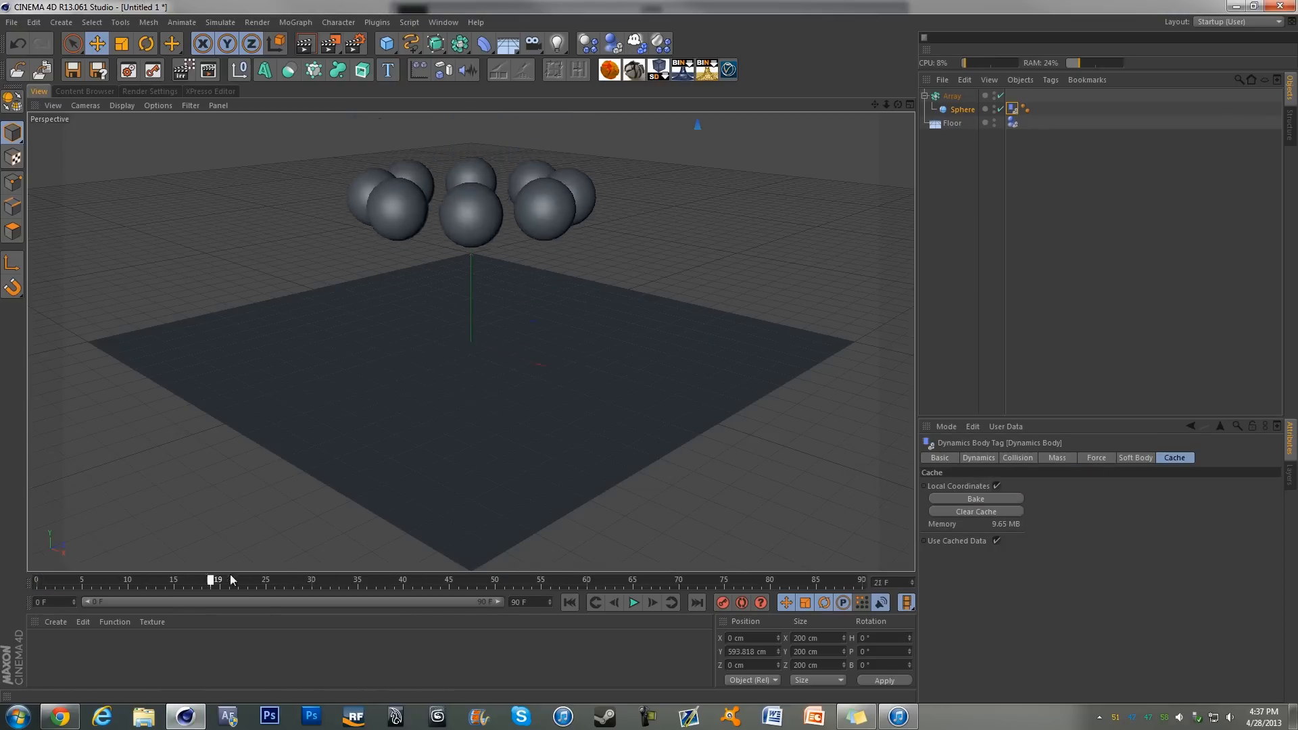
drag(214, 580, 175, 580)
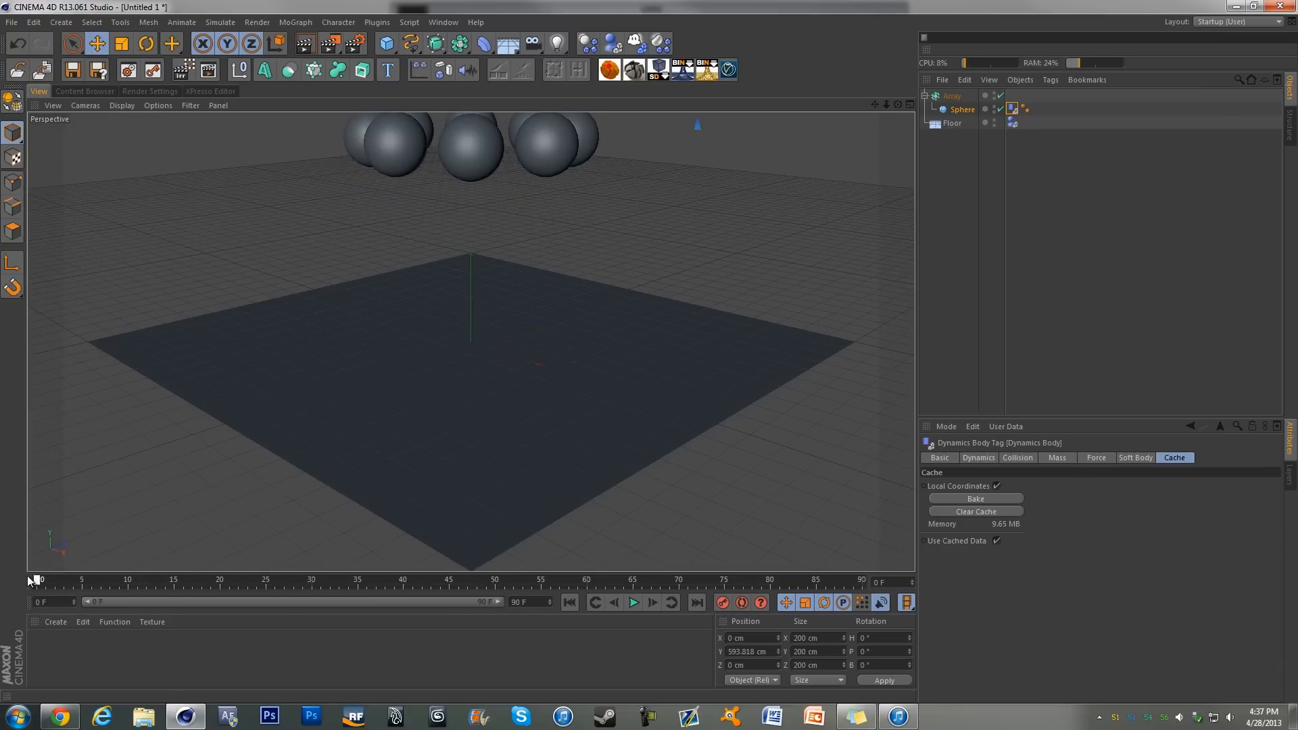
click(633, 603)
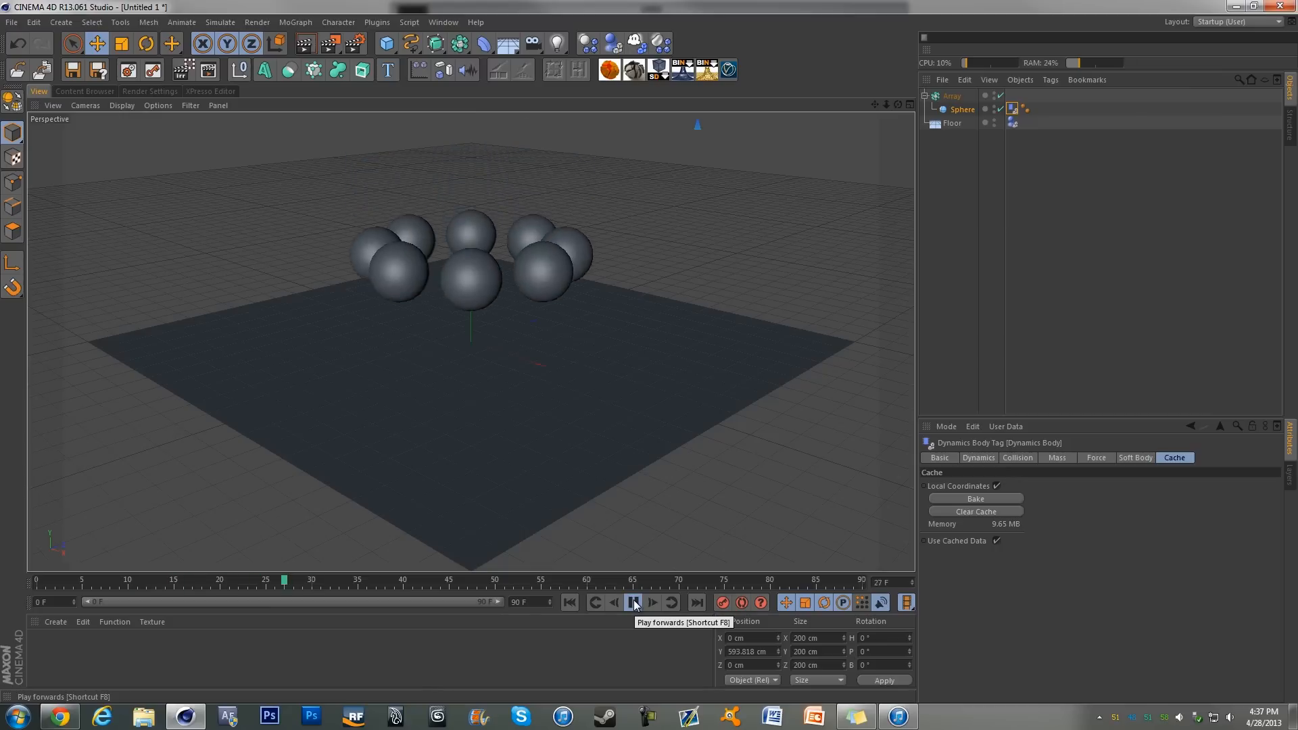
click(633, 603)
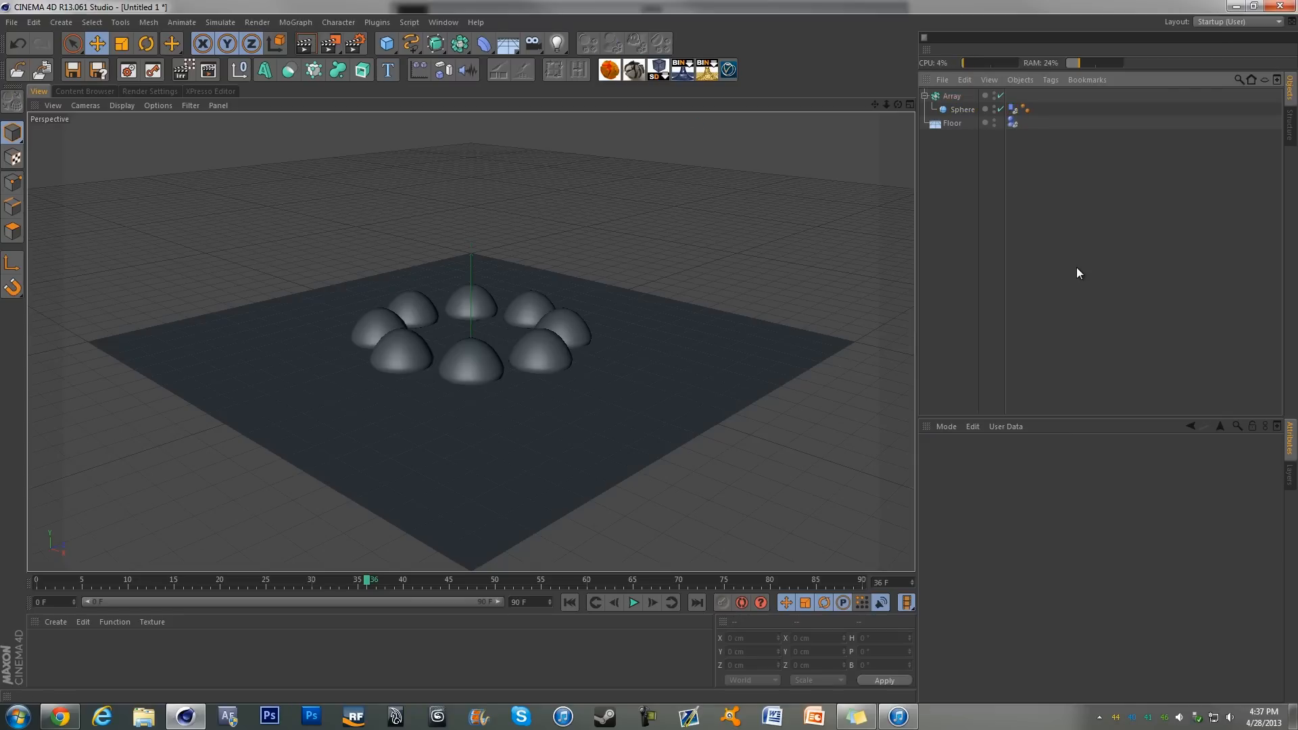
mouse_move(1074, 268)
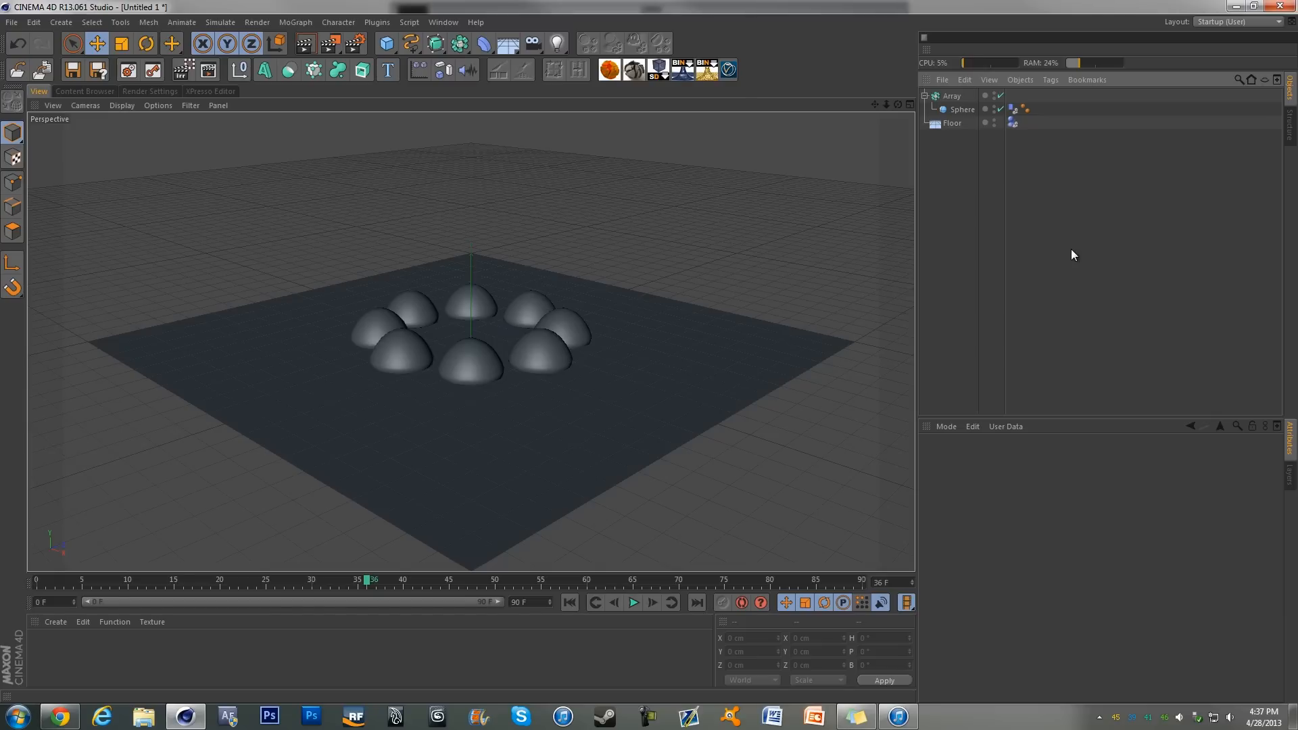
mouse_move(1063, 241)
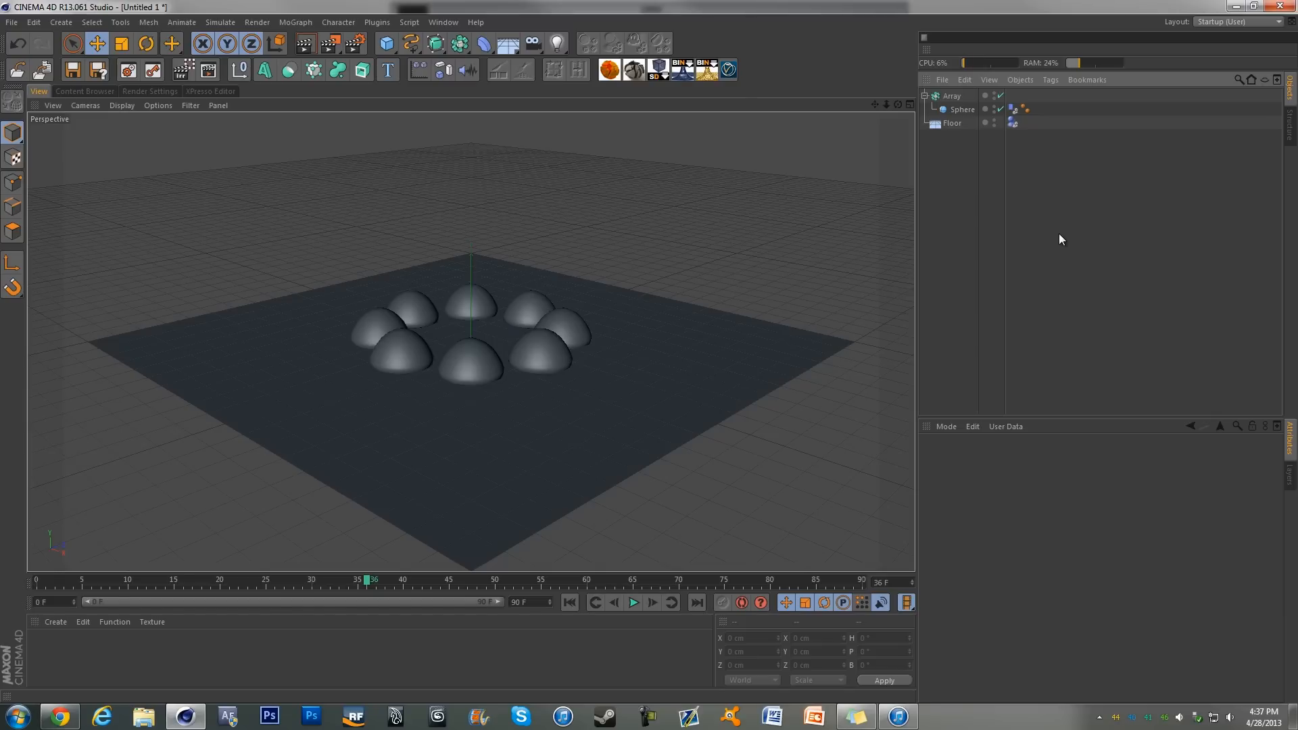
drag(372, 580, 165, 580)
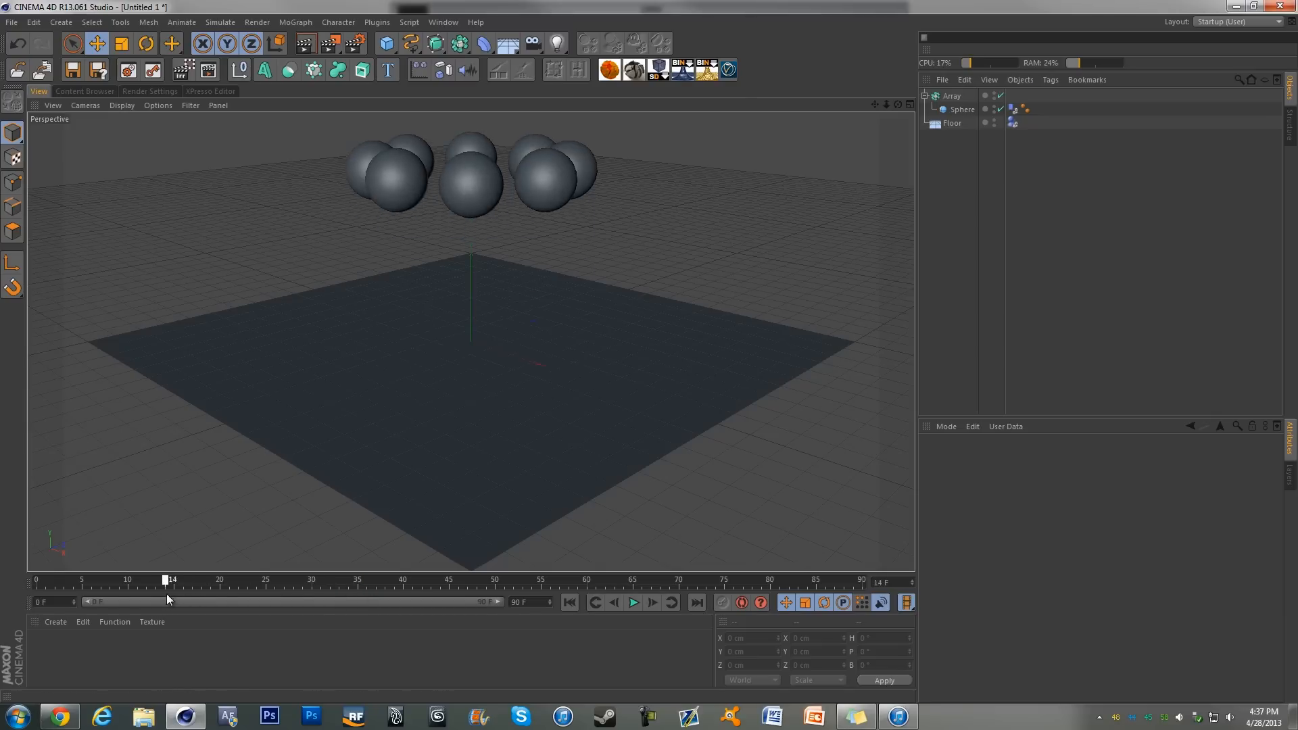
drag(165, 579, 357, 579)
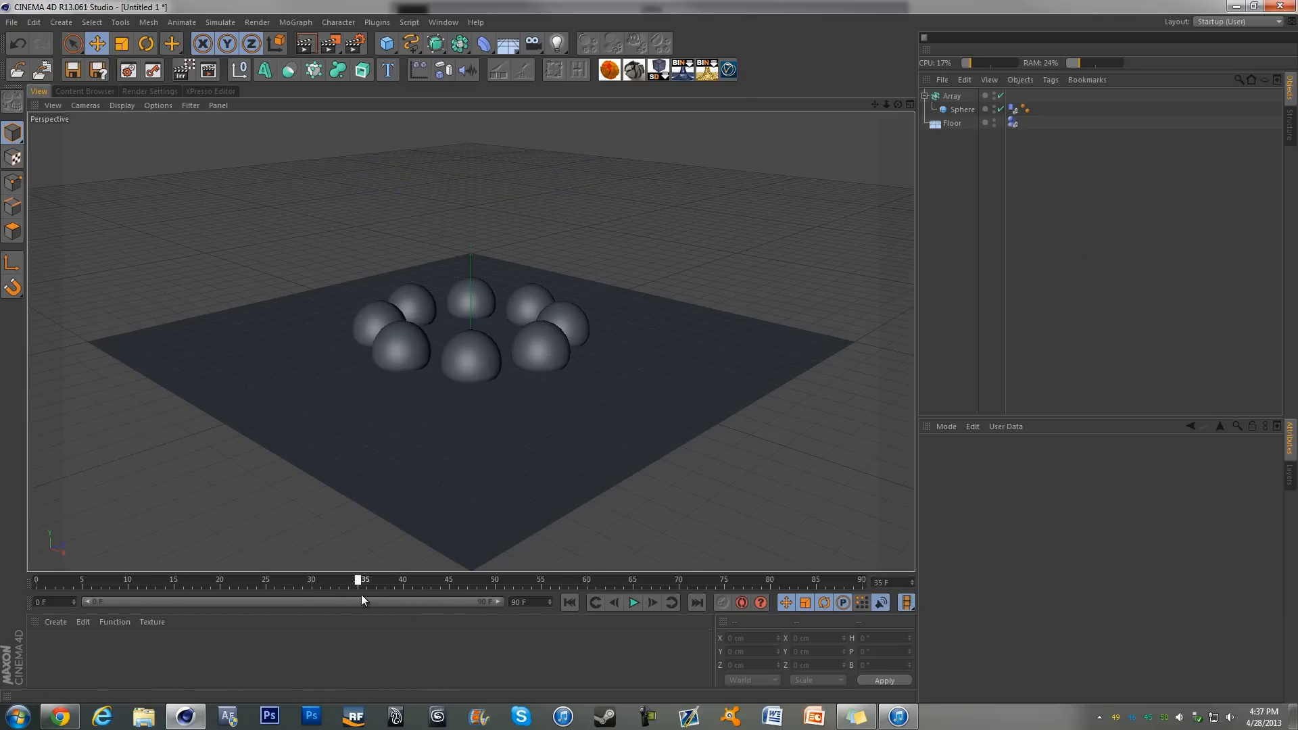
drag(357, 579, 415, 579)
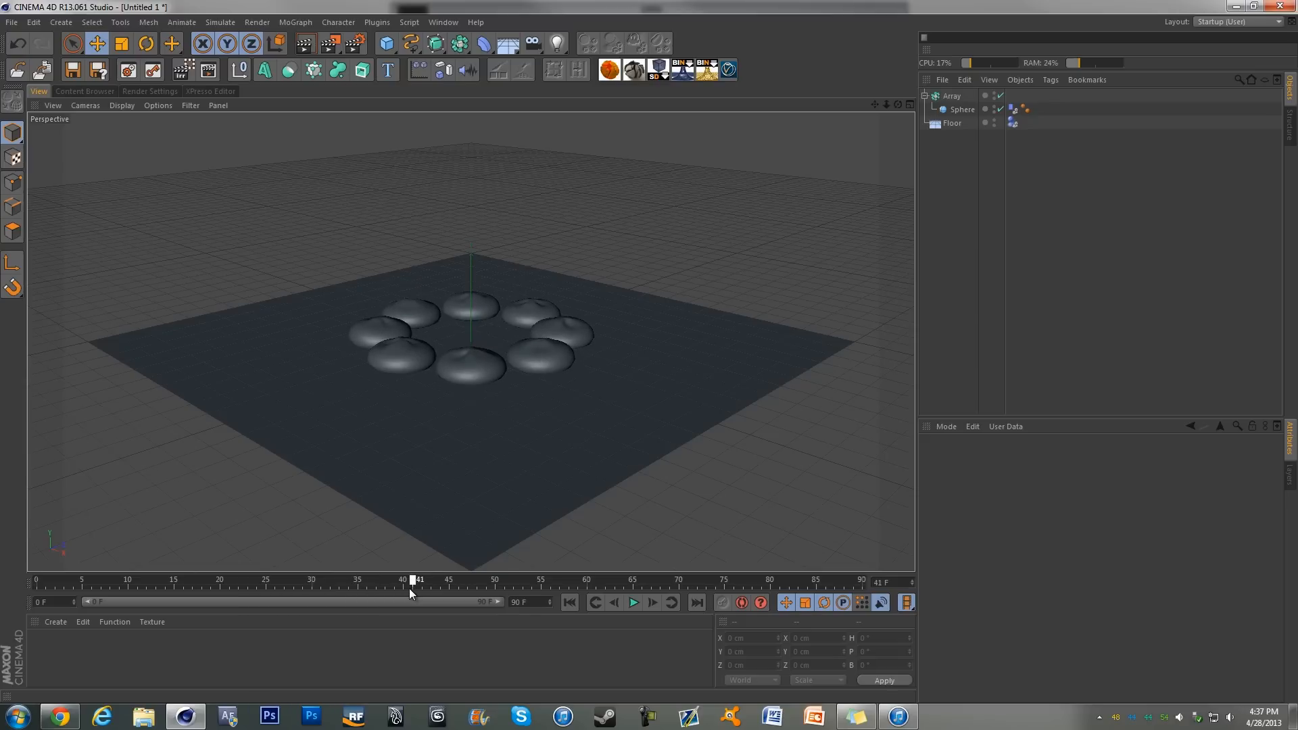
drag(413, 580, 348, 580)
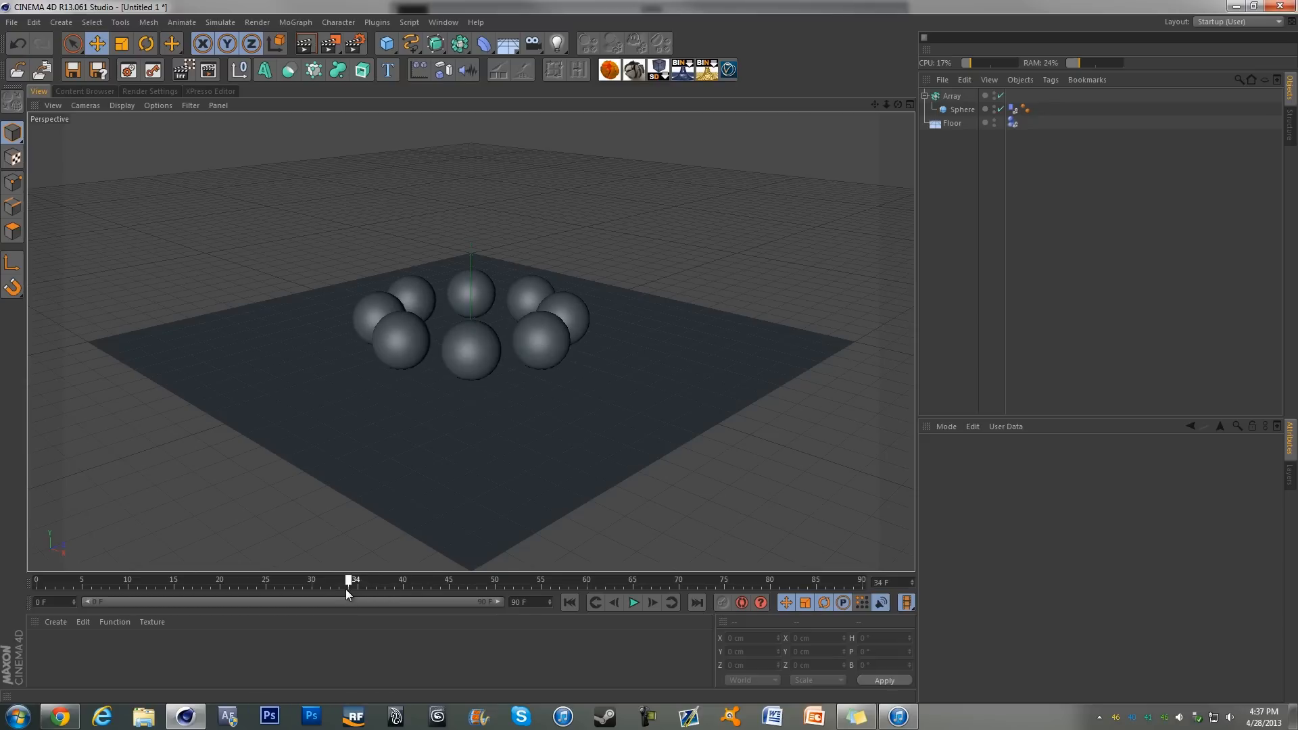